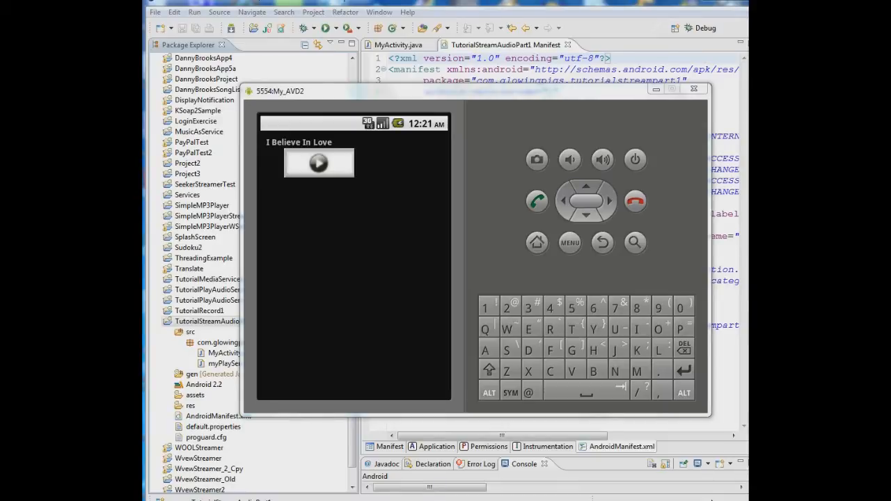
pyautogui.moveTo(358, 187)
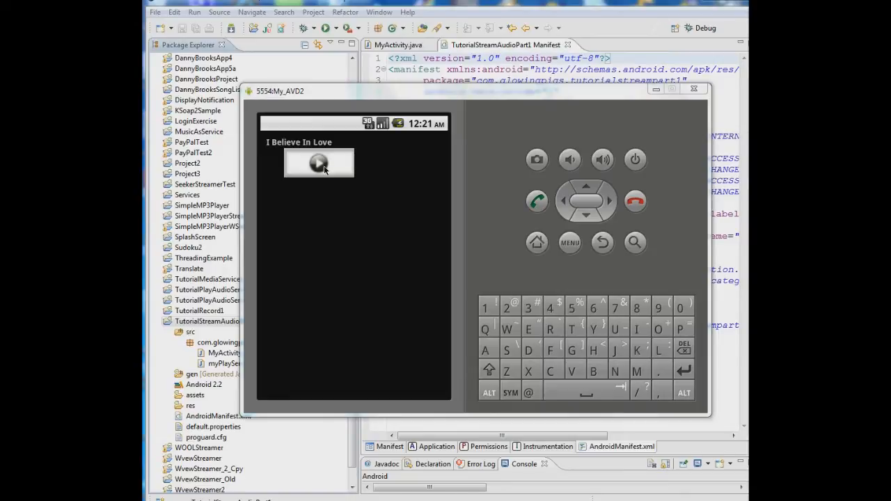
pyautogui.moveTo(270, 126)
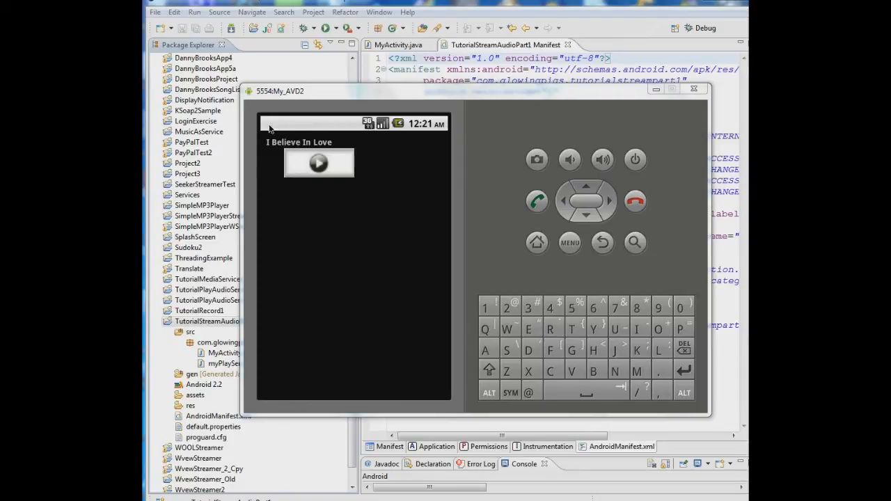
pyautogui.moveTo(302, 131)
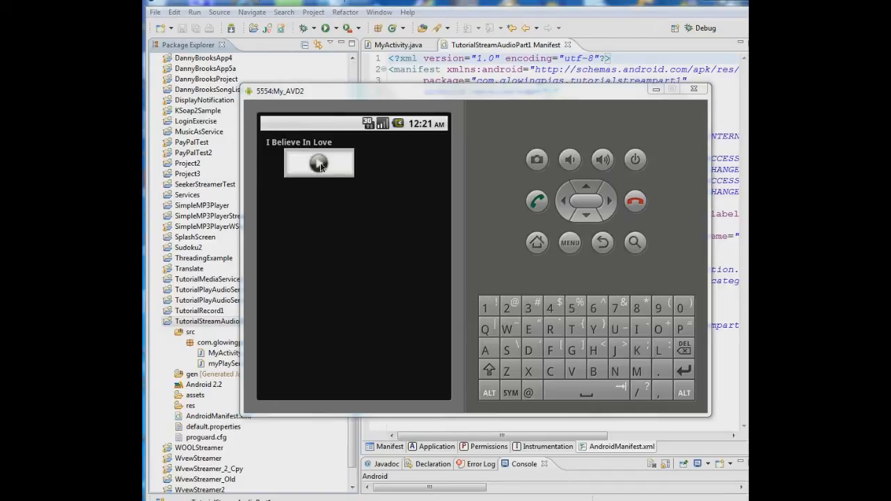
# Step: Try playing the song, then highlight the four network and Wi-Fi permission lines in the manifest
pyautogui.click(318, 163)
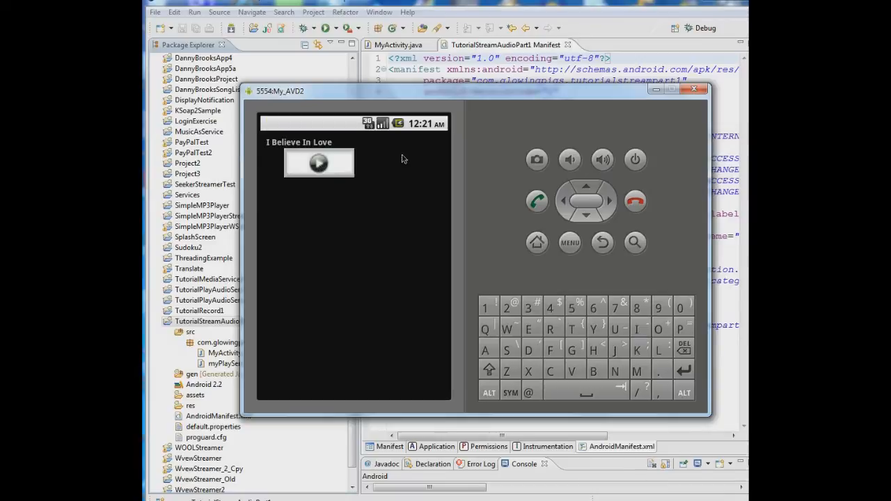
pyautogui.moveTo(579, 102)
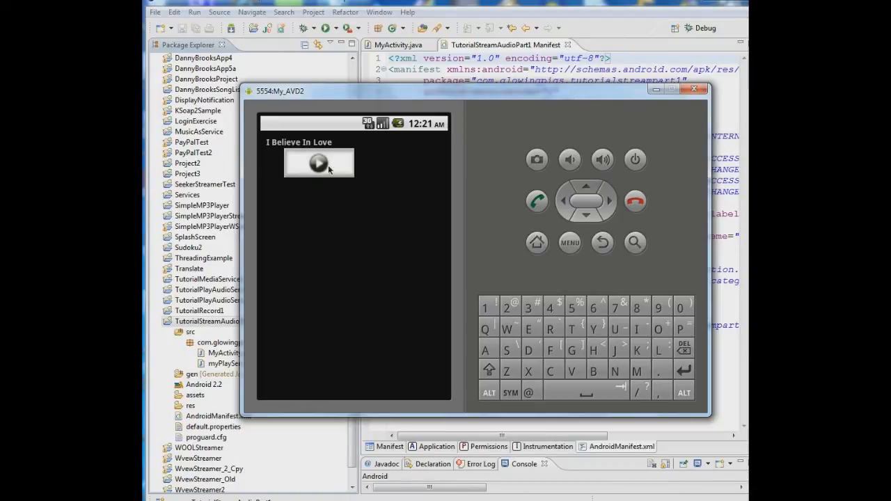
pyautogui.click(317, 162)
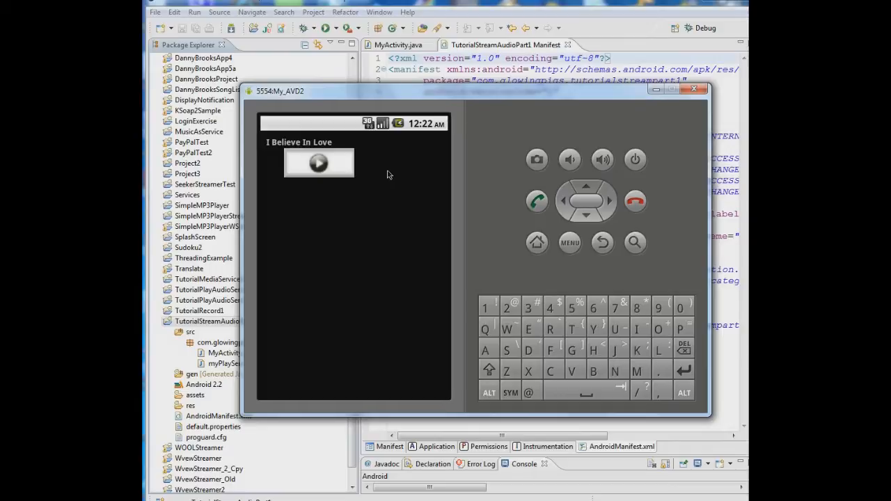
pyautogui.moveTo(407, 165)
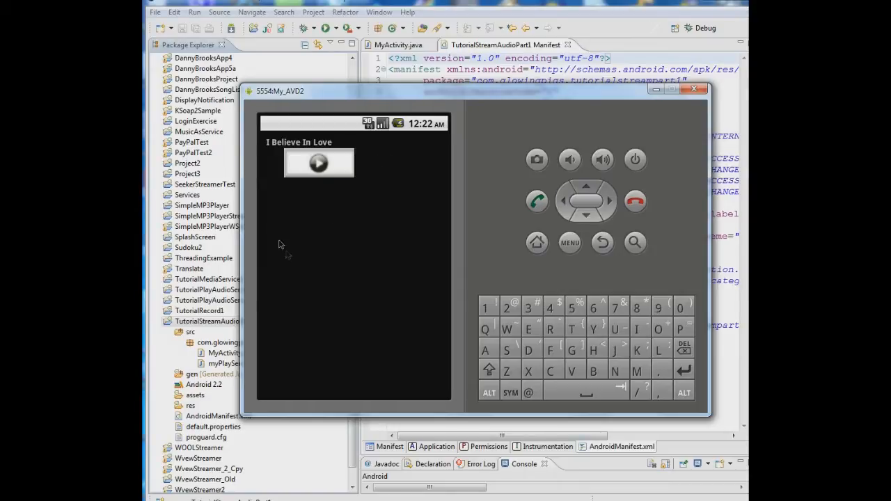
pyautogui.moveTo(334, 279)
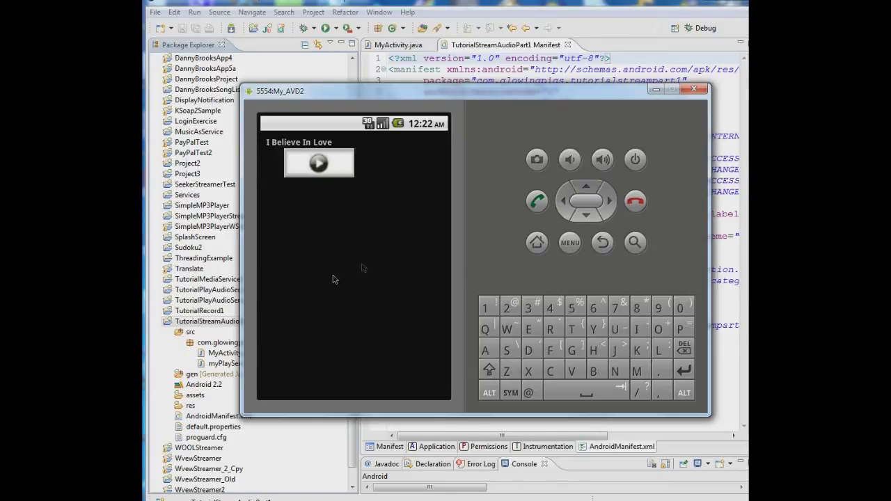
pyautogui.moveTo(359, 248)
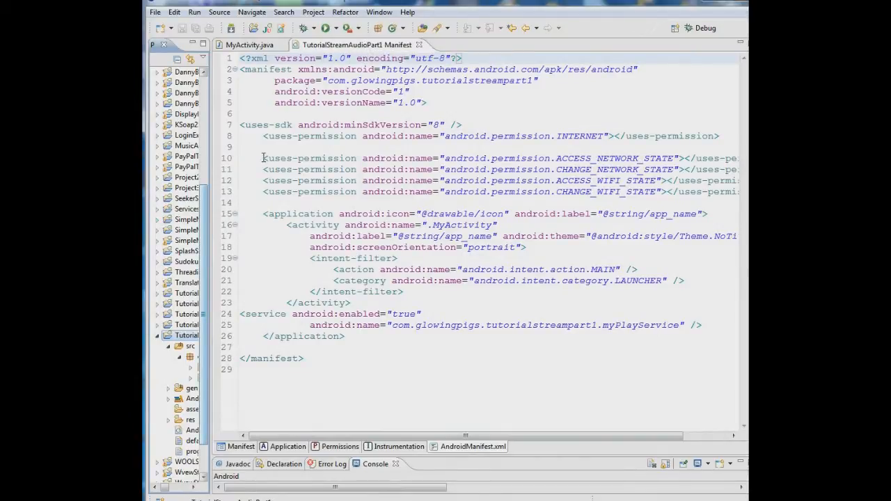
pyautogui.moveTo(263, 158); pyautogui.dragTo(597, 192)
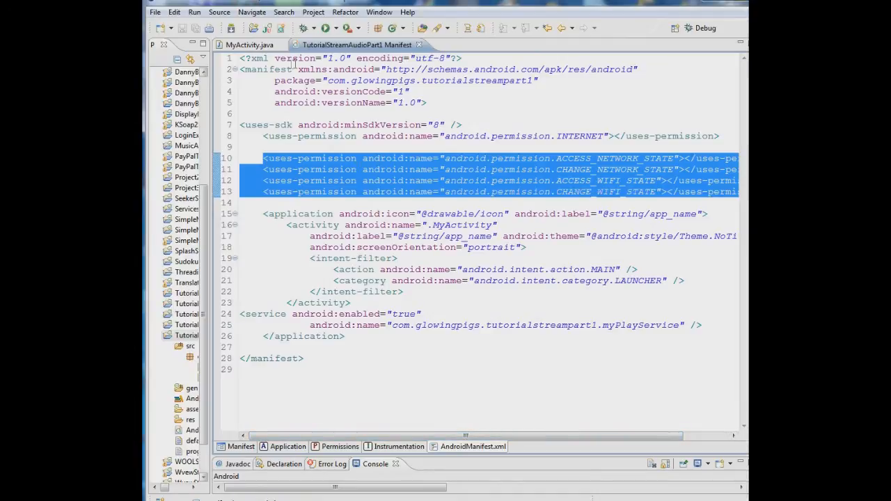
pyautogui.click(251, 45)
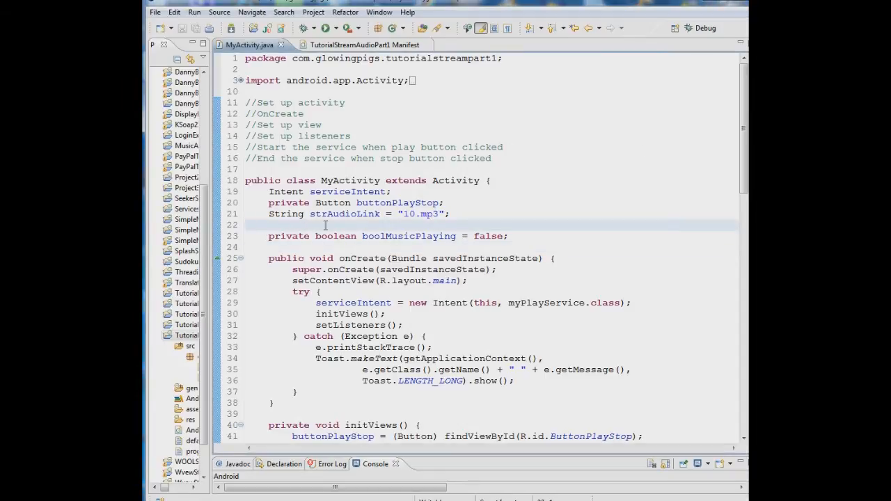
# Step: Declare 'private boolean isOnline;' on line 22 of MyActivity.java
pyautogui.write('private boolean isOnline;')
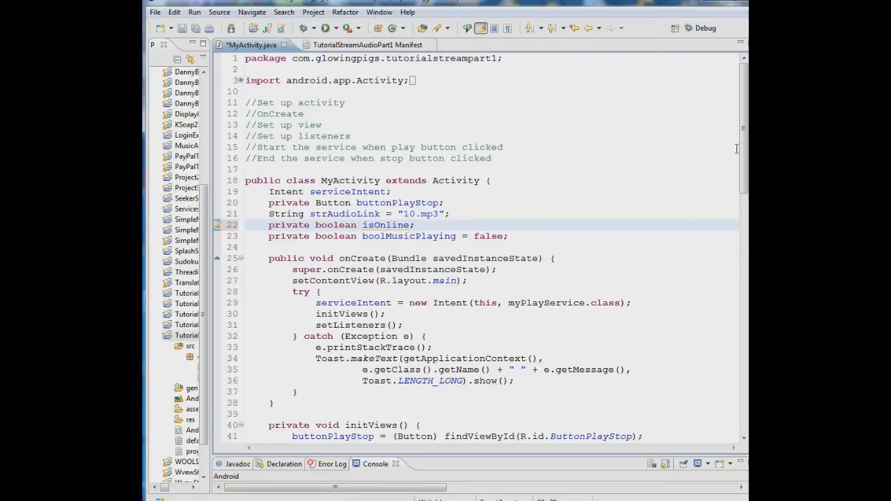
pyautogui.scroll(-3)
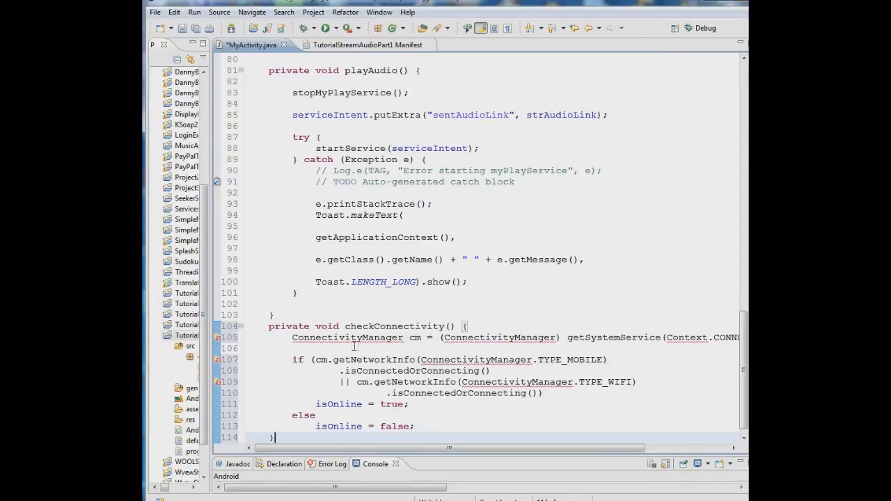
# Step: Import ConnectivityManager and Context to clear the errors in checkConnectivity()
pyautogui.click(348, 337)
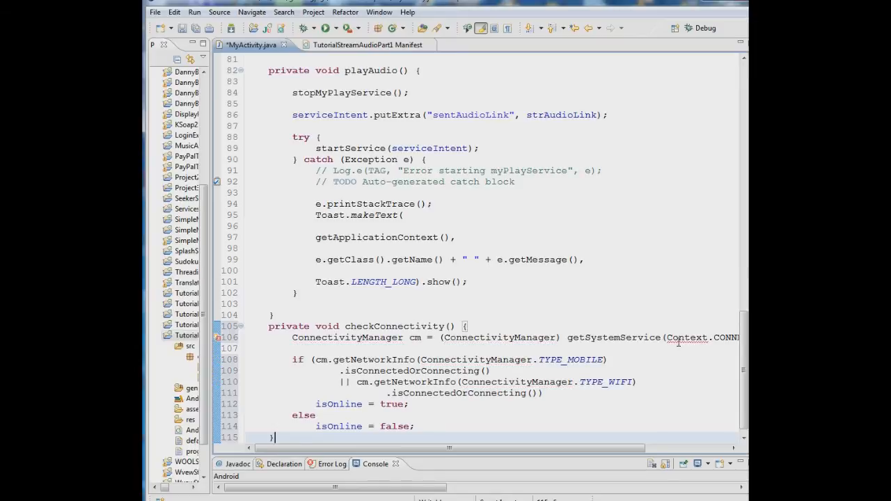
pyautogui.click(688, 337)
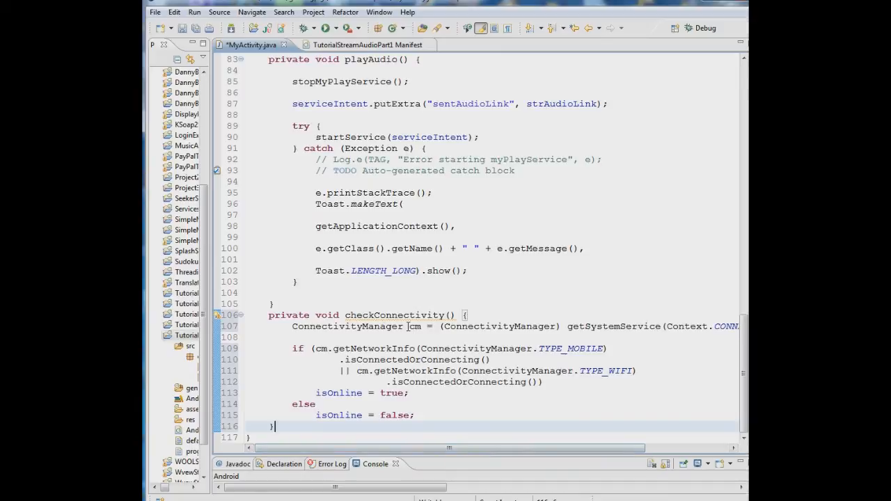
pyautogui.moveTo(440, 359)
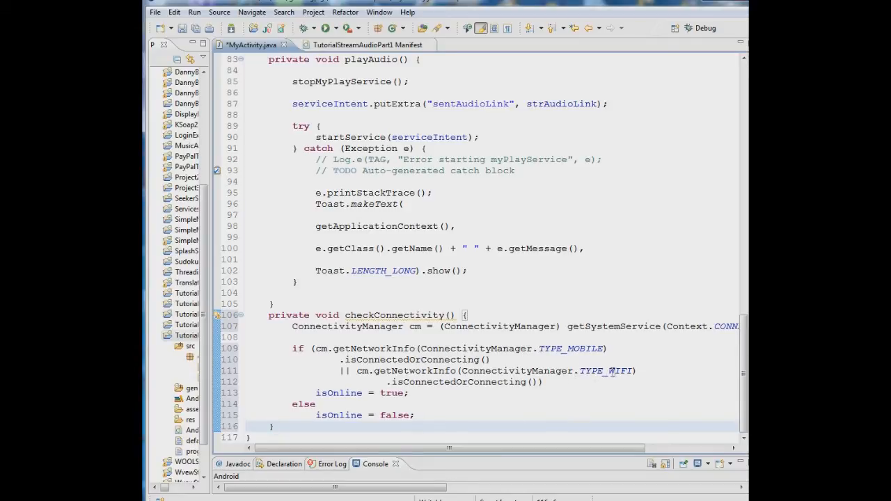
pyautogui.moveTo(313, 350)
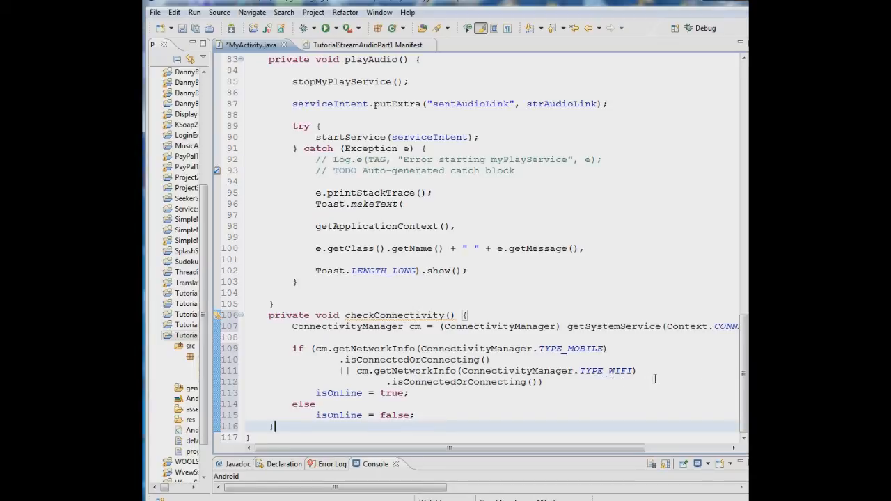
pyautogui.moveTo(559, 365)
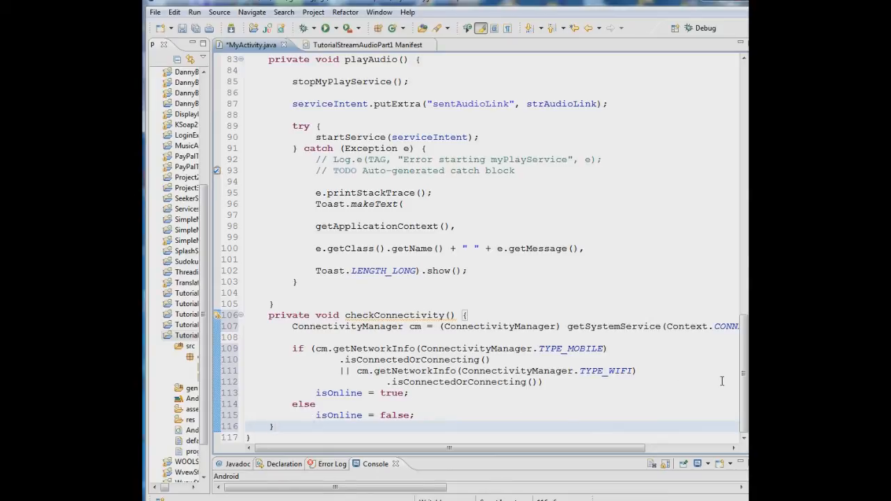
pyautogui.scroll(3)
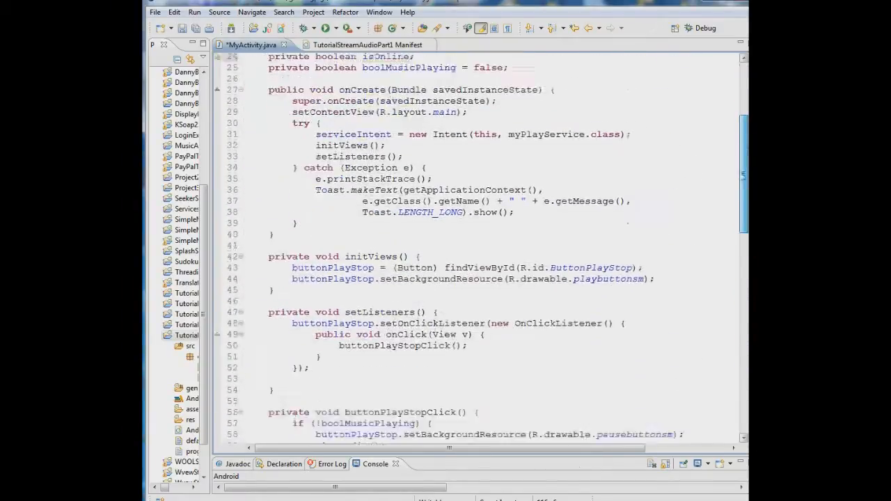
pyautogui.scroll(-3)
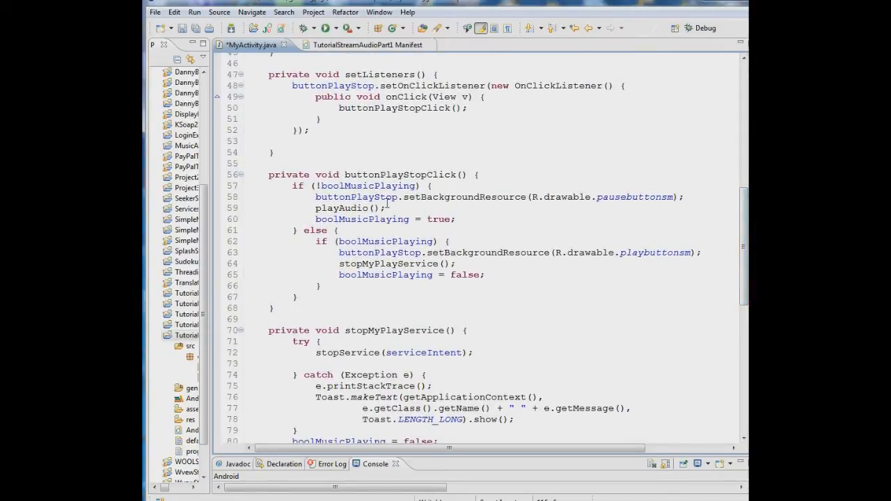
pyautogui.moveTo(396, 208)
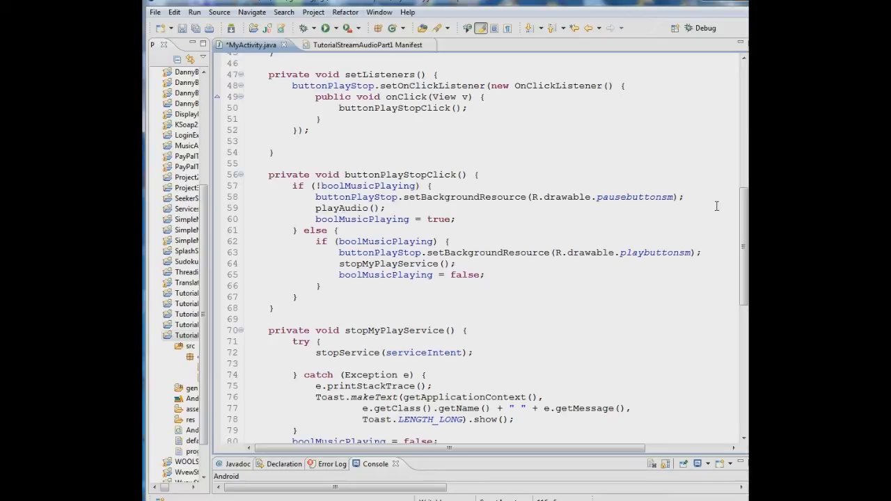
pyautogui.scroll(-3)
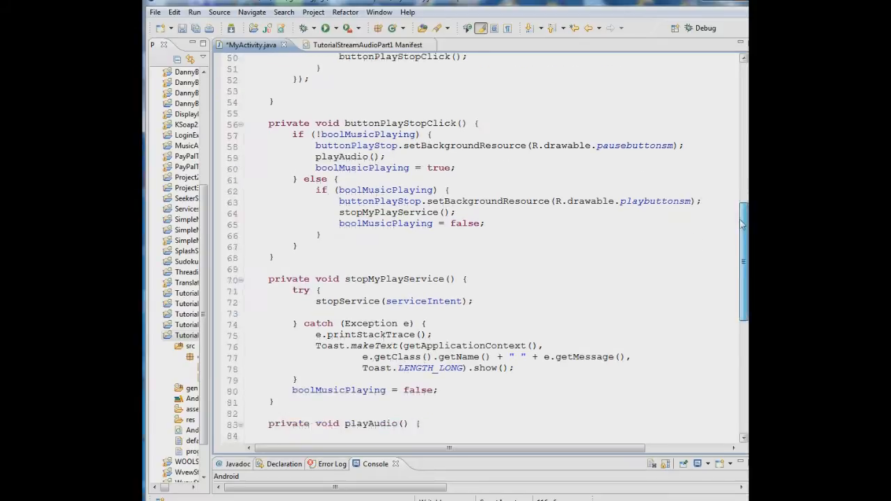
pyautogui.scroll(-3)
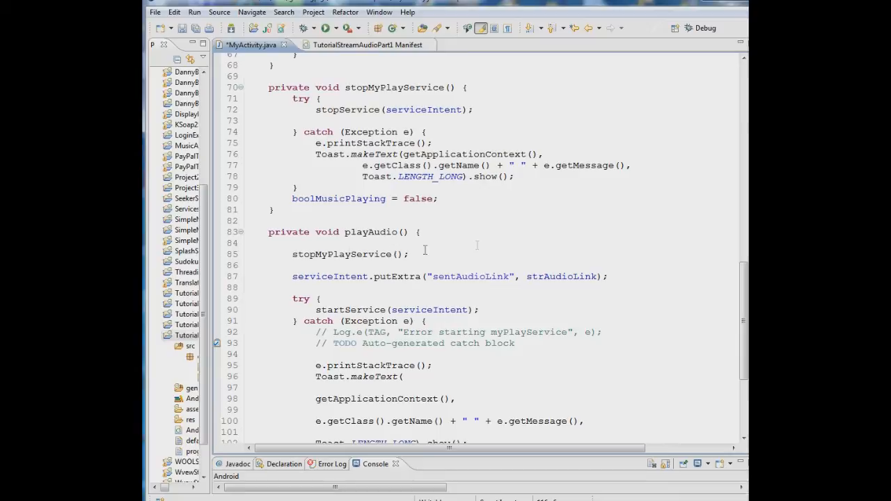
pyautogui.moveTo(476, 245)
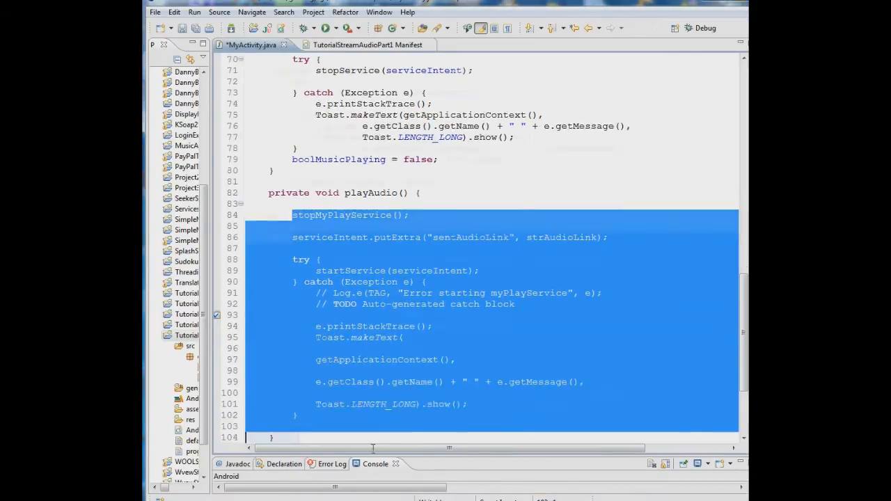
# Step: Scroll through playAudio's offline AlertDialog branch down to stopMyPlayService
pyautogui.scroll(-3)
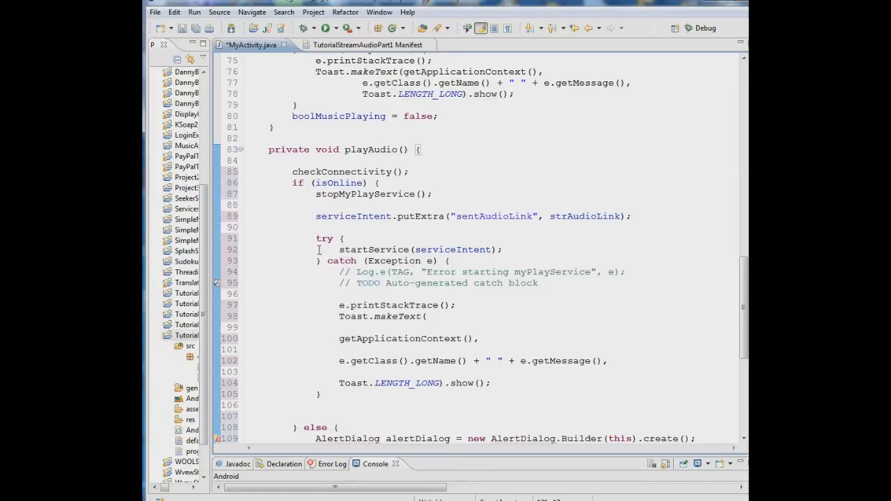
pyautogui.moveTo(374, 216)
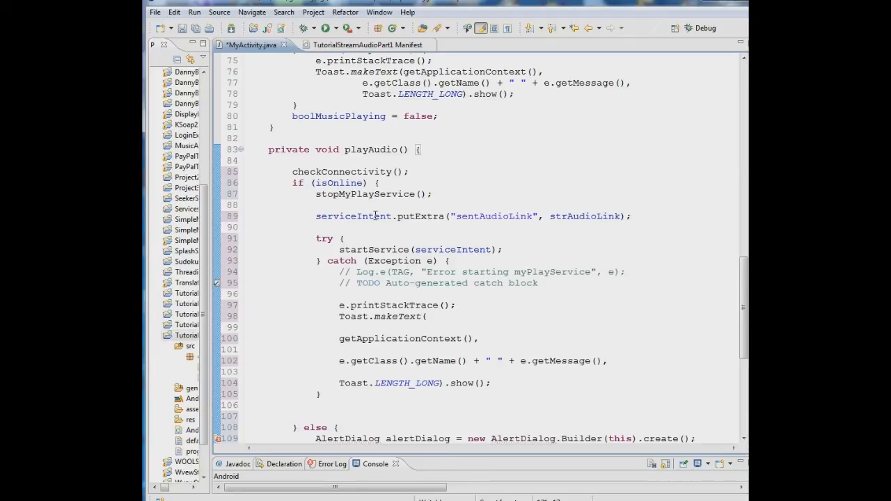
pyautogui.moveTo(375, 260)
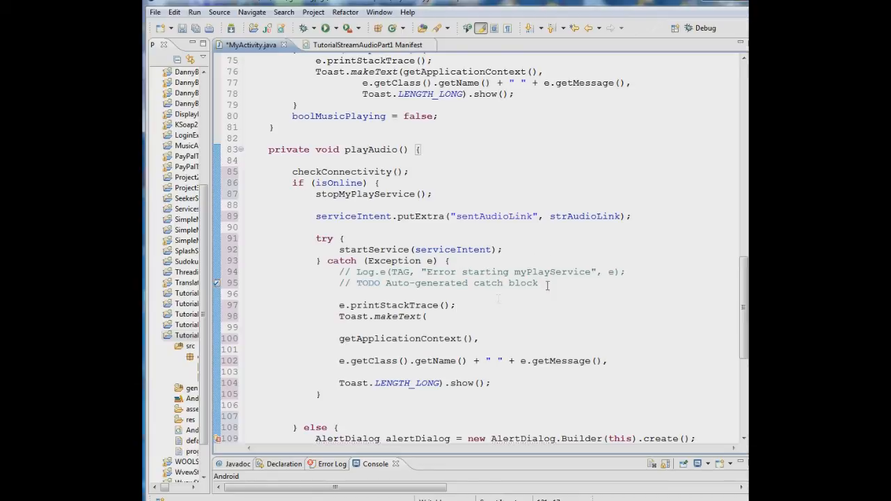
pyautogui.moveTo(329, 168)
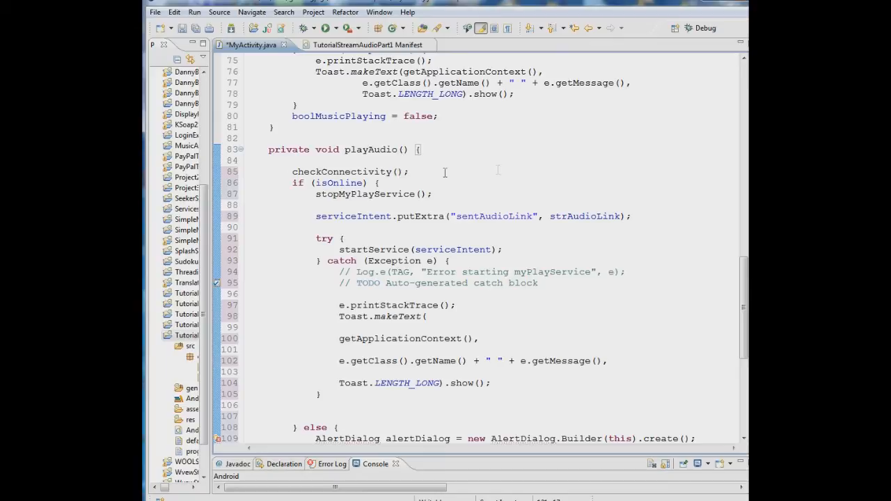
pyautogui.scroll(-3)
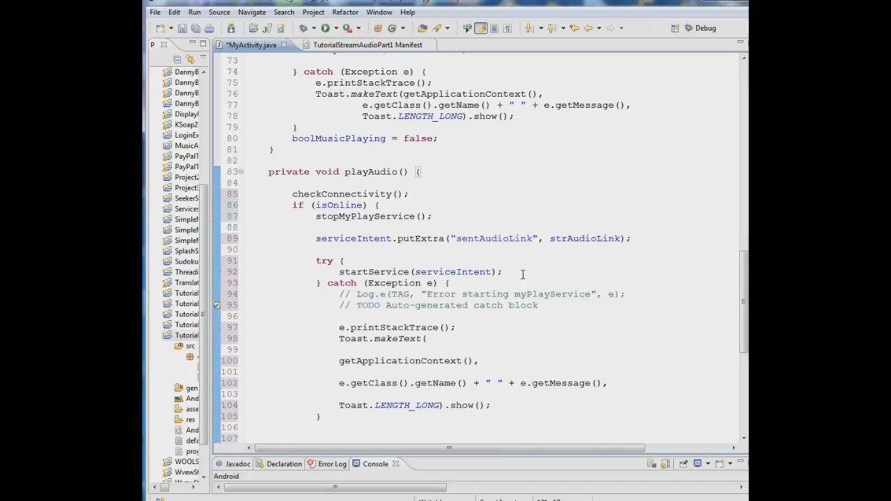
pyautogui.scroll(-3)
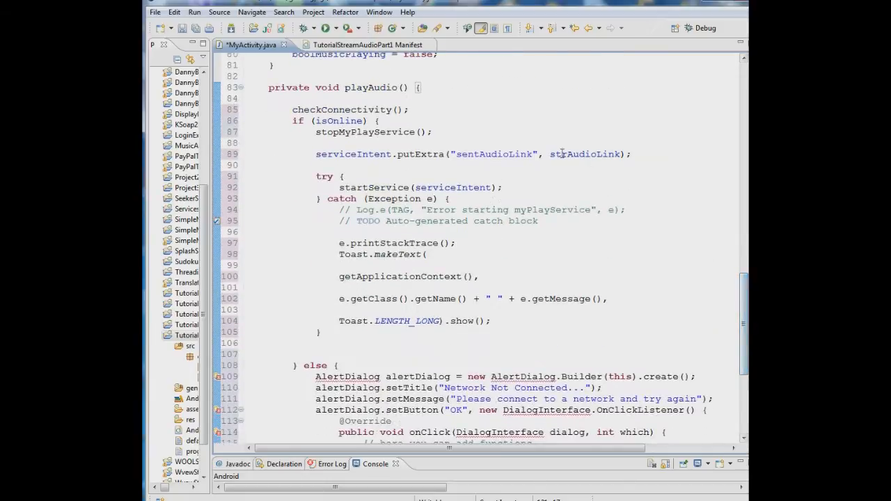
pyautogui.moveTo(584, 154)
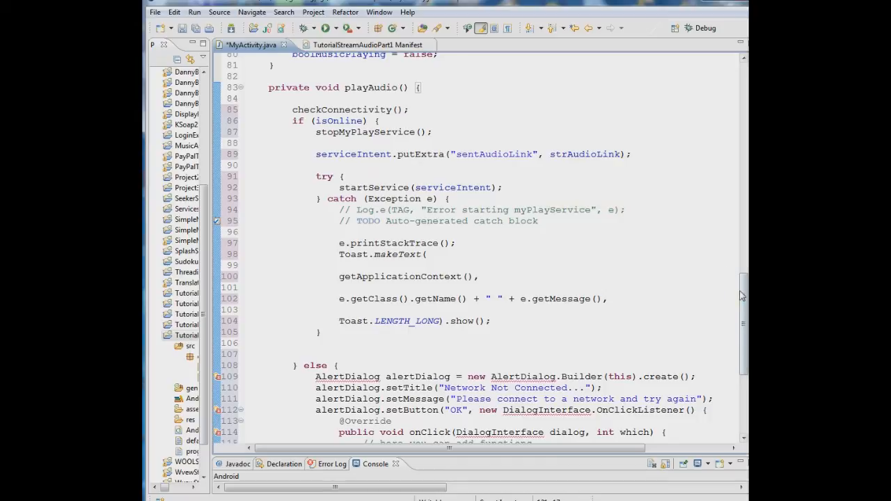
pyautogui.scroll(-3)
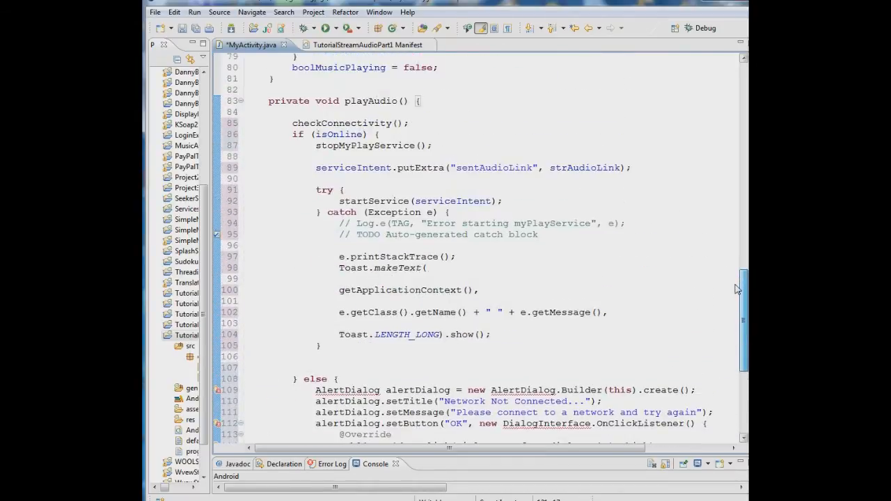
pyautogui.scroll(-3)
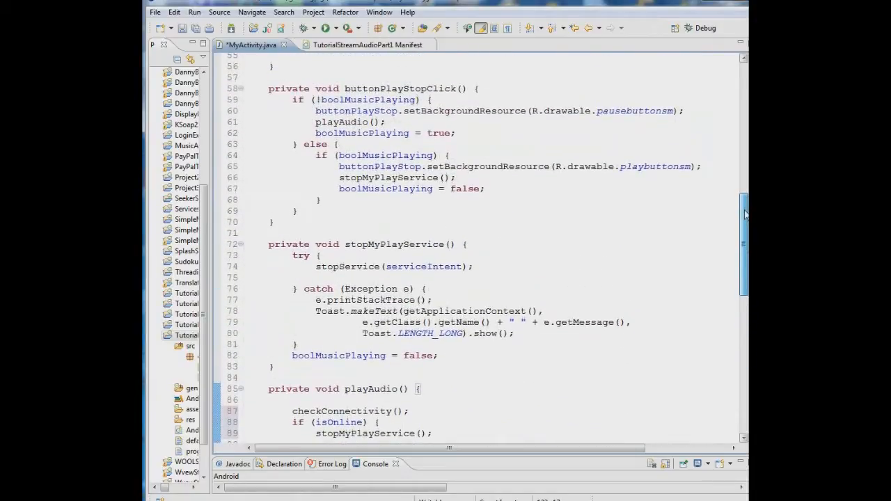
# Step: Add buttonPlayStop.setBackgroundResource(R.drawable.playbuttonsm); to the else branch before alertDialog.show()
pyautogui.doubleClick(358, 166)
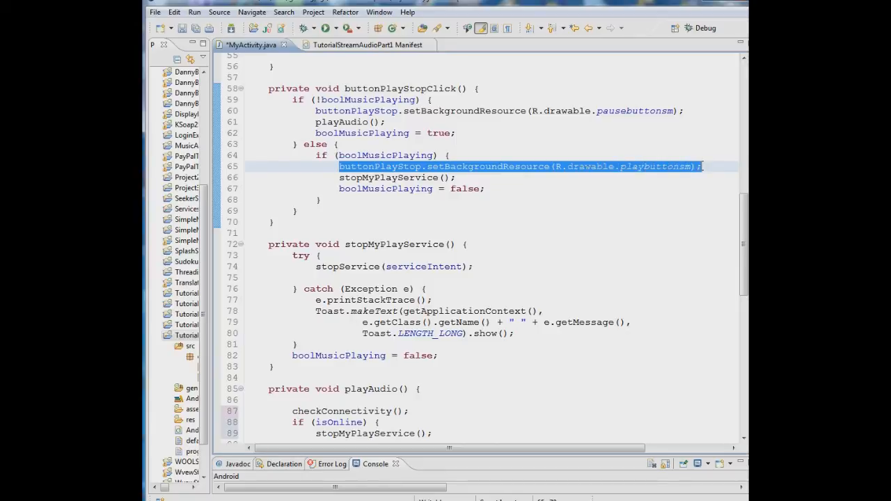
pyautogui.scroll(-3)
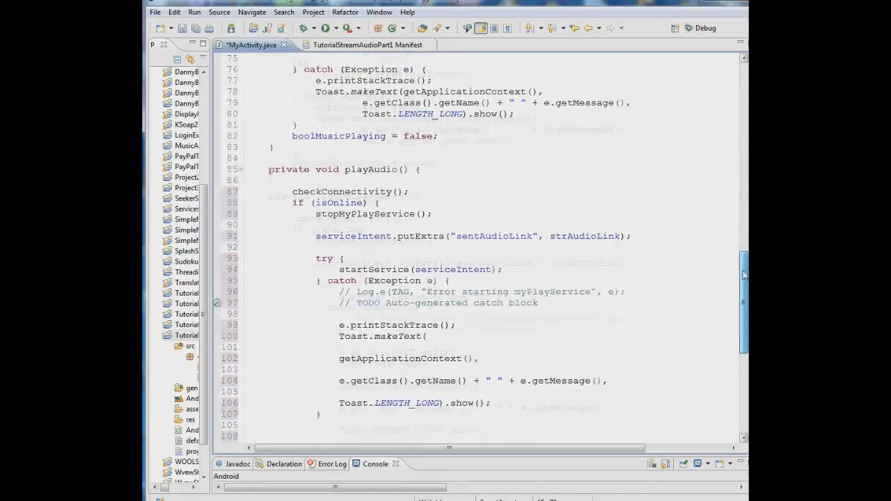
pyautogui.scroll(-3)
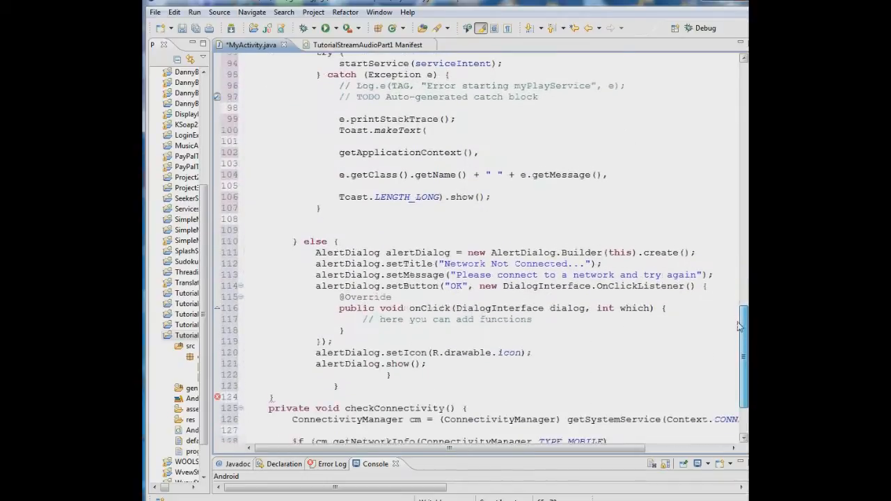
pyautogui.scroll(-3)
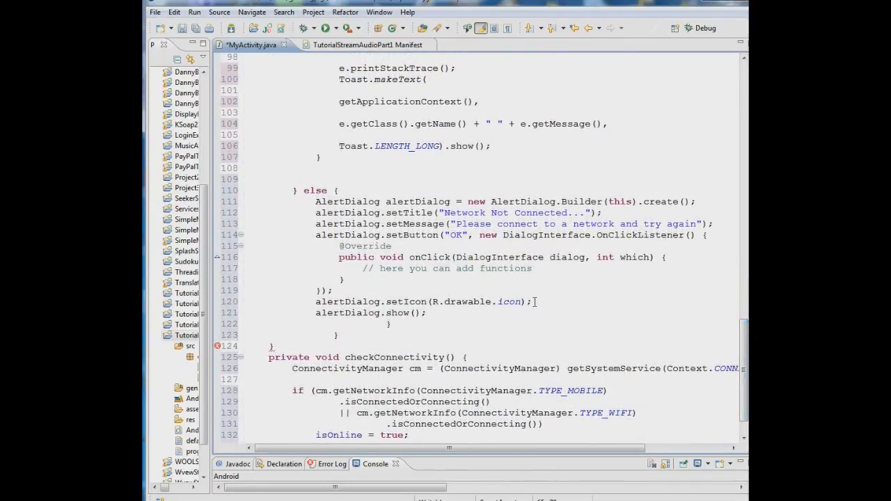
pyautogui.write('buttonPlayStop.setBackgroundResource(R.drawable.playbuttonsm);')
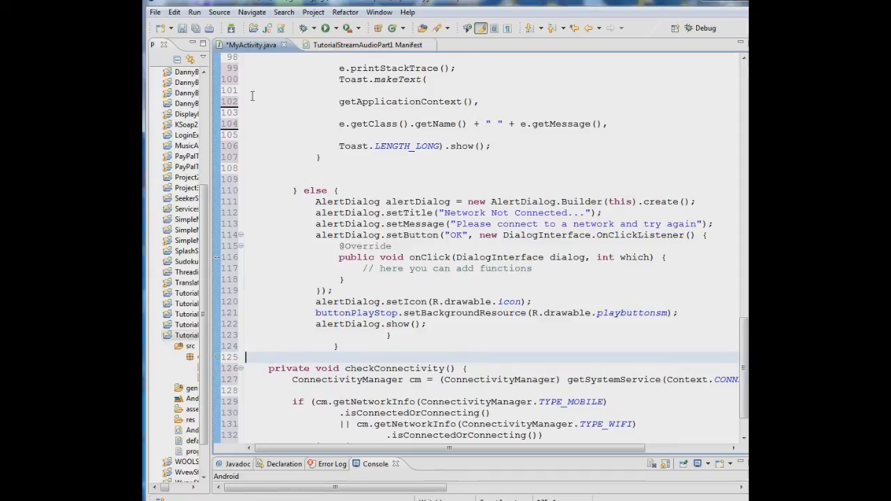
# Step: Reformat the whole MyActivity.java file with Source > Format
pyautogui.click(219, 12)
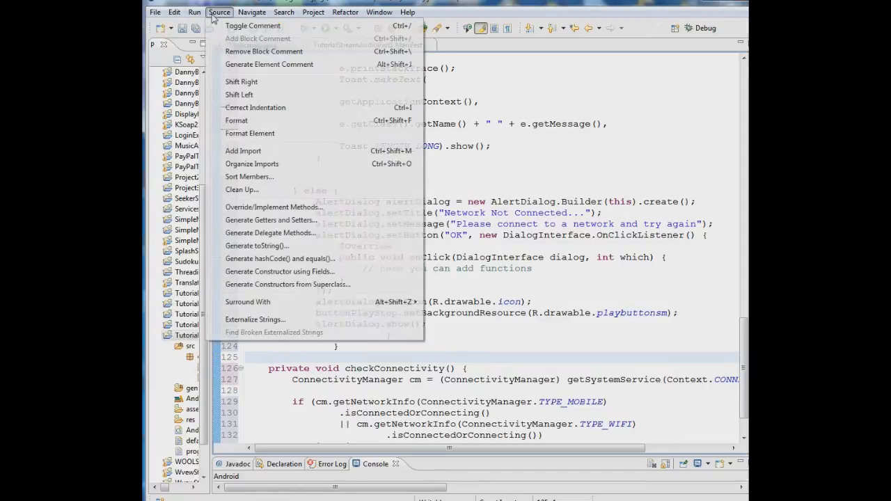
pyautogui.moveTo(243, 140)
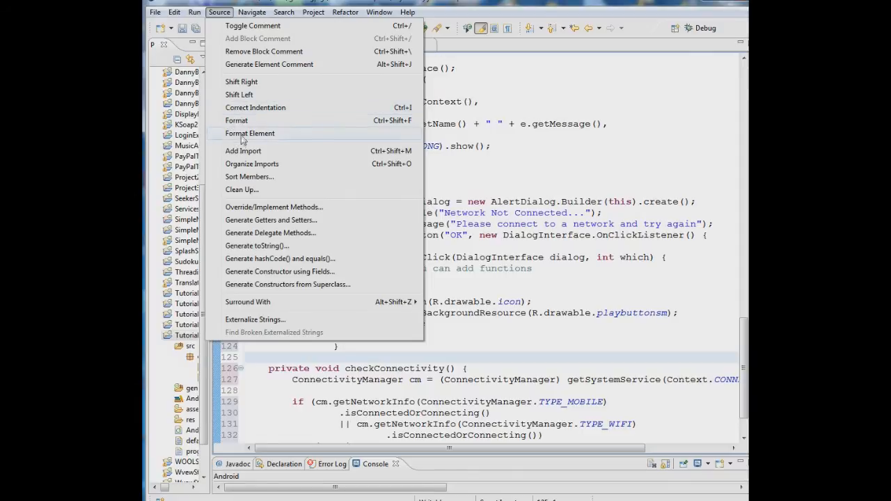
pyautogui.click(250, 133)
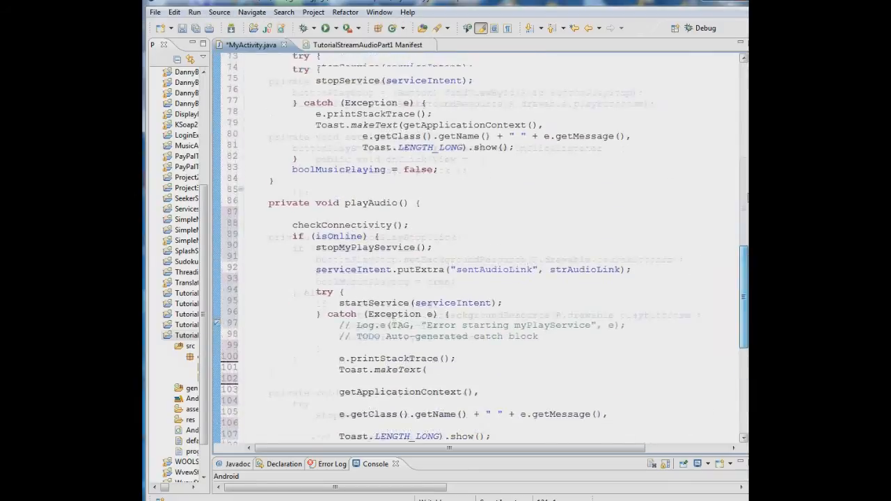
pyautogui.scroll(3)
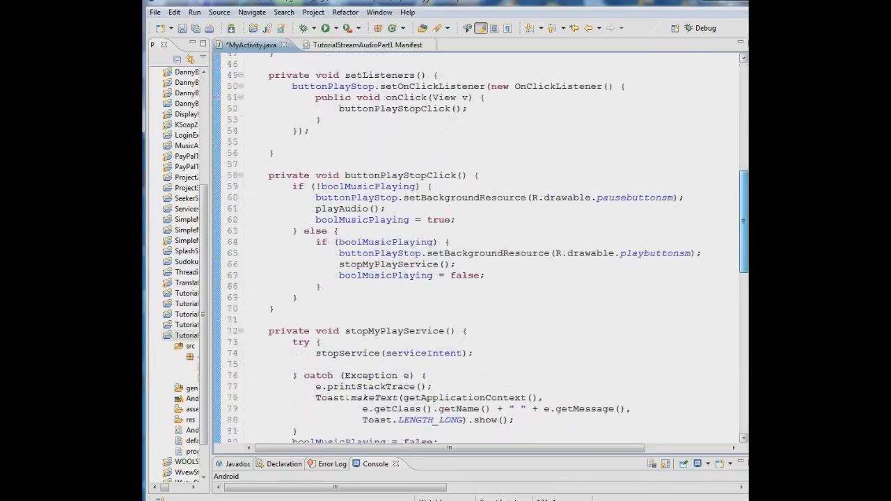
pyautogui.scroll(-3)
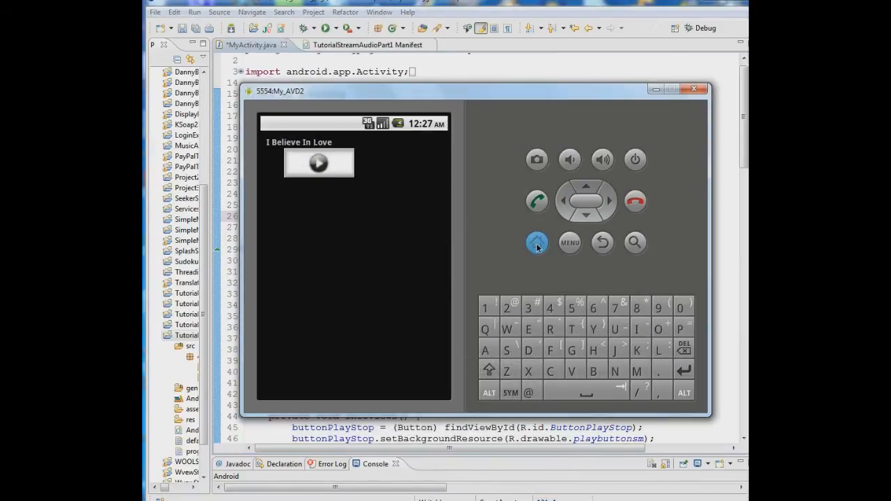
# Step: Turn on Airplane mode under Settings > Wireless & networks, then return to the home screen
pyautogui.click(536, 242)
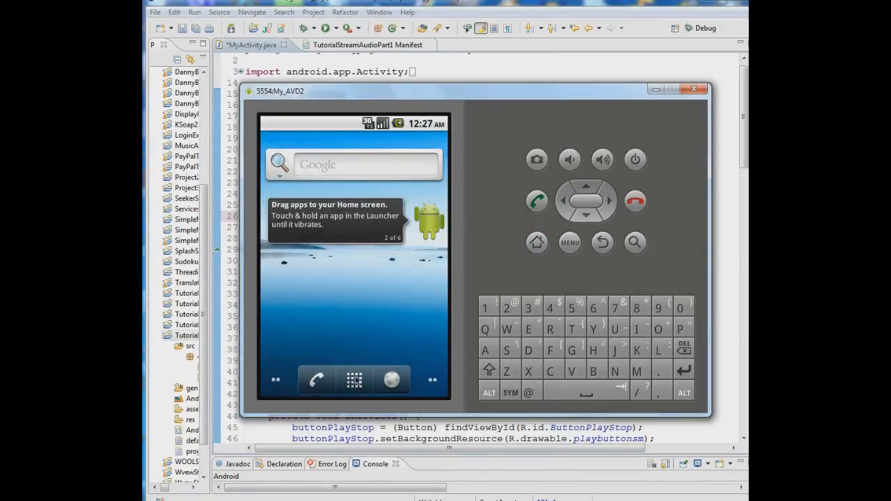
pyautogui.click(353, 380)
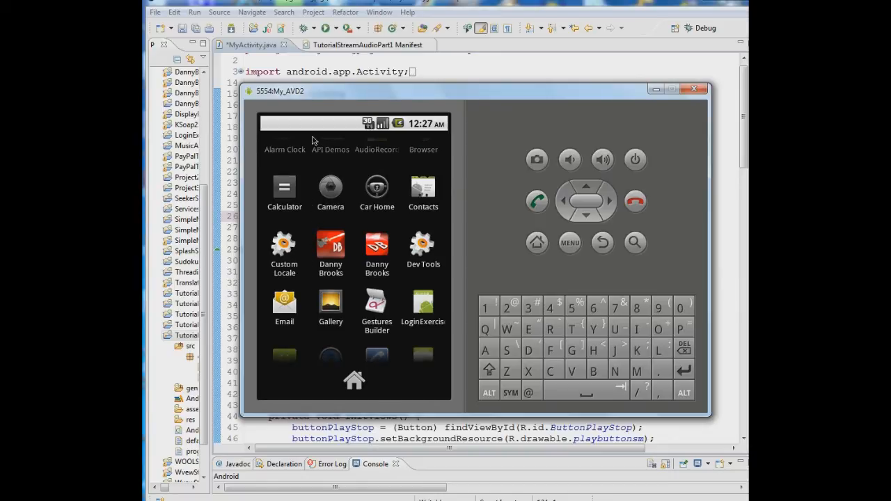
pyautogui.scroll(-3)
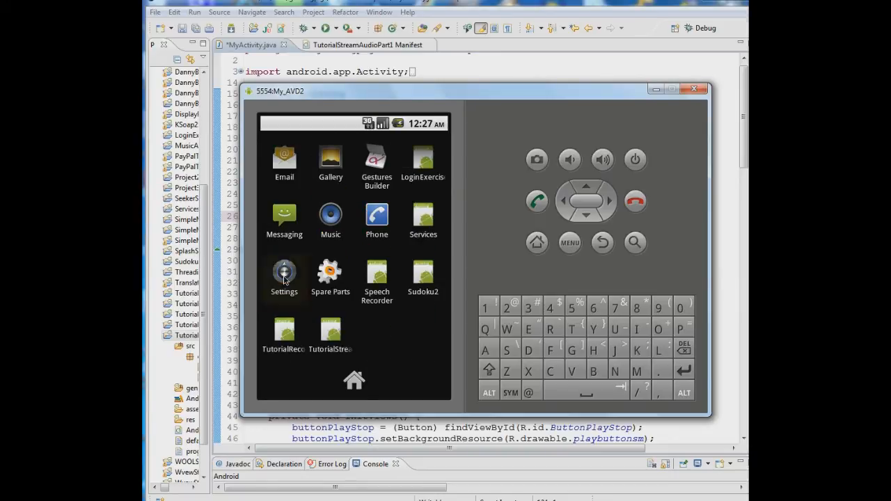
pyautogui.click(284, 275)
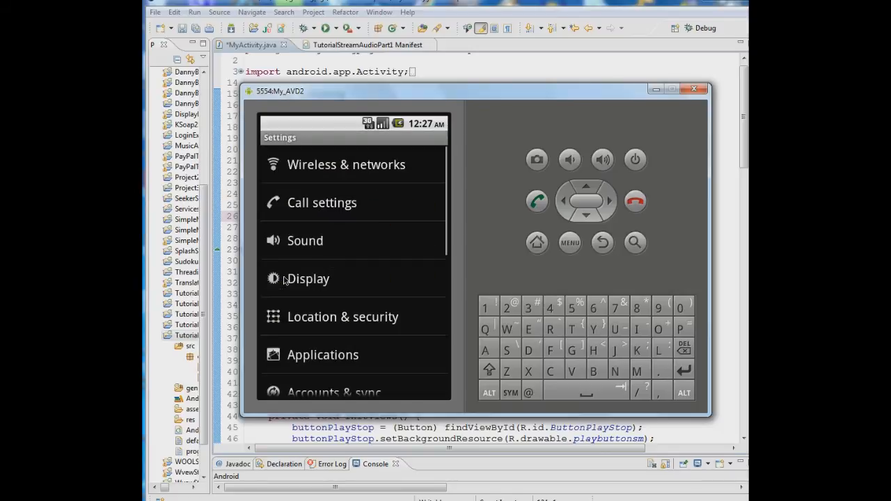
pyautogui.moveTo(321, 174)
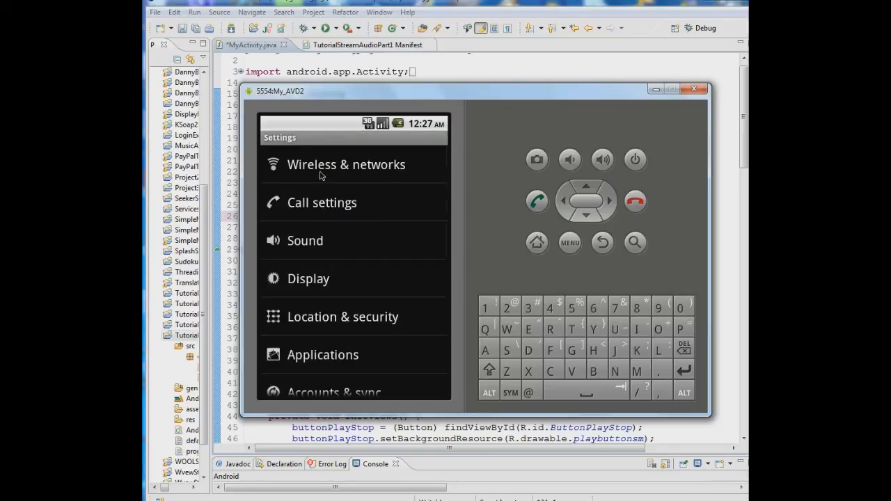
pyautogui.click(346, 164)
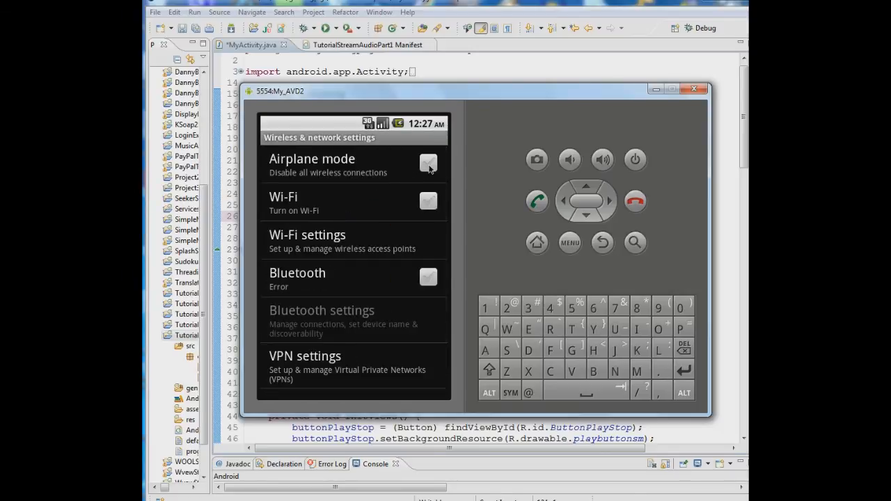
pyautogui.click(429, 163)
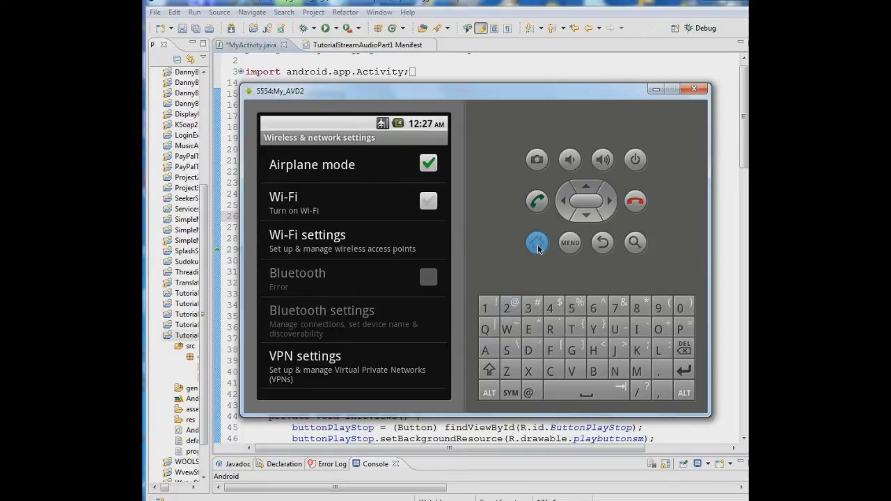
pyautogui.click(536, 242)
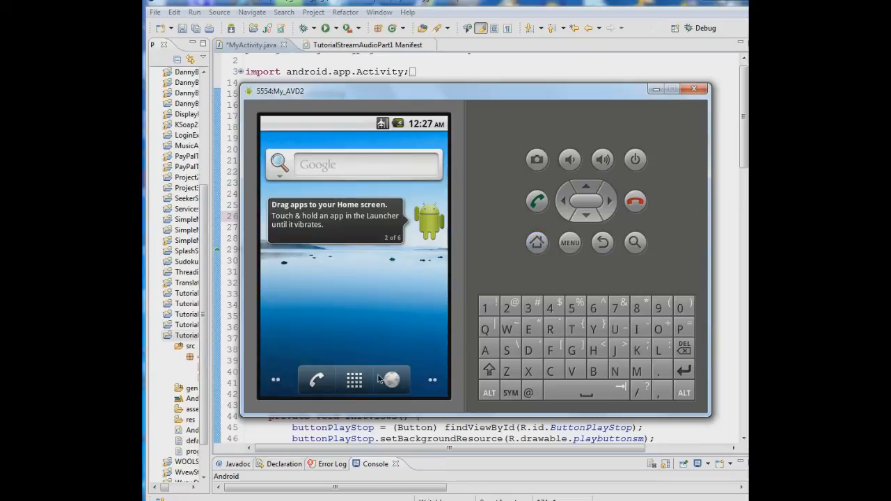
pyautogui.moveTo(277, 377)
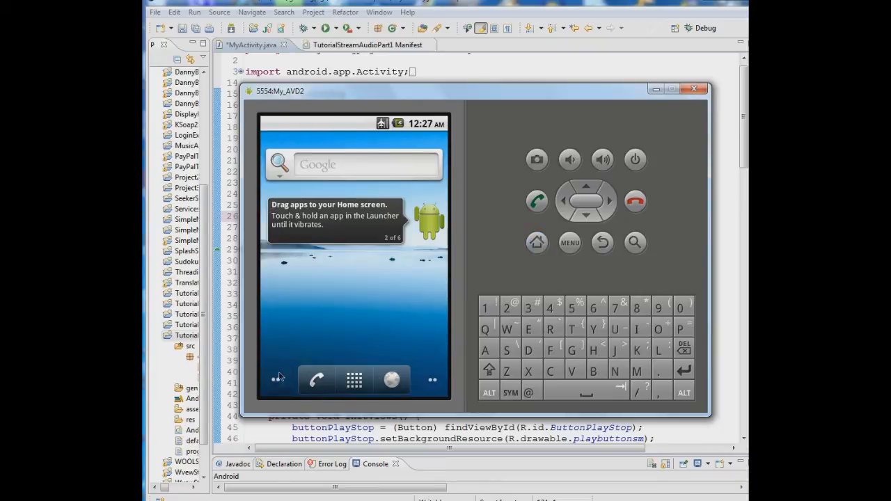
pyautogui.moveTo(292, 386)
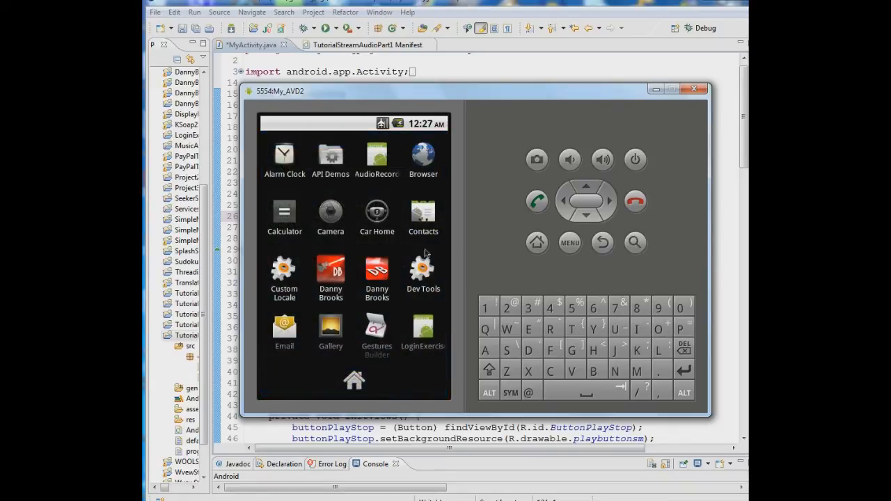
# Step: Scroll through the emulator's app drawer, then bring the Eclipse window back
pyautogui.scroll(-3)
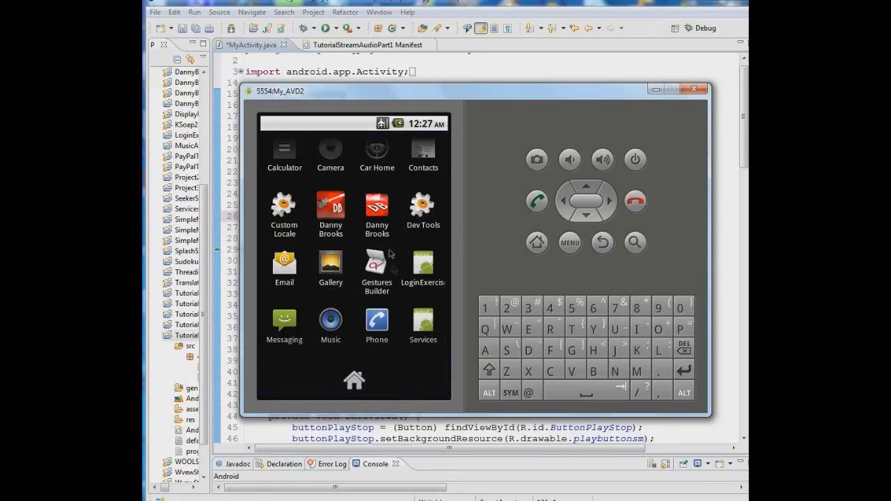
pyautogui.moveTo(402, 306)
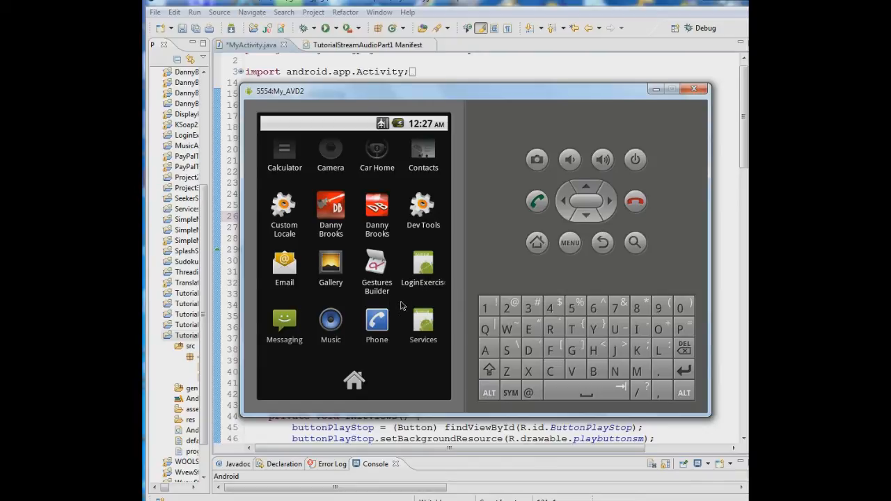
pyautogui.scroll(-3)
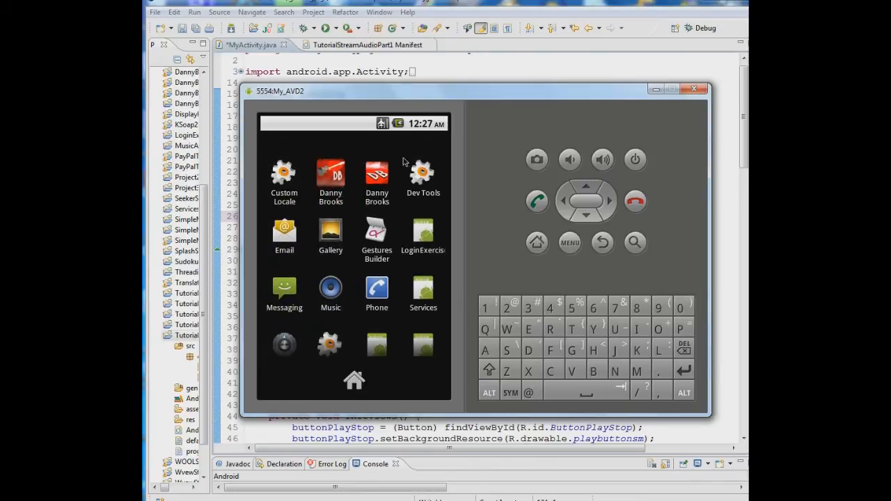
pyautogui.moveTo(348, 91); pyautogui.dragTo(515, 92)
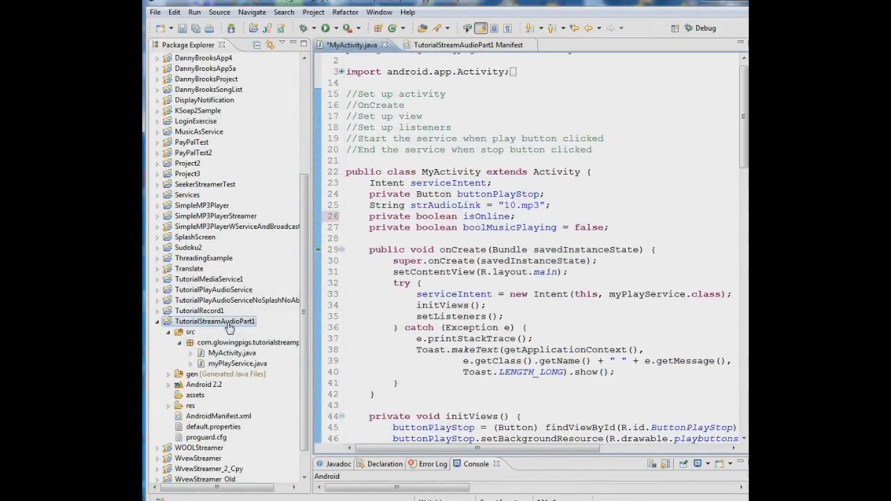
# Step: Run TutorialStreamAudioPart1 as an Android Application, saving MyActivity.java first
pyautogui.rightClick(215, 321)
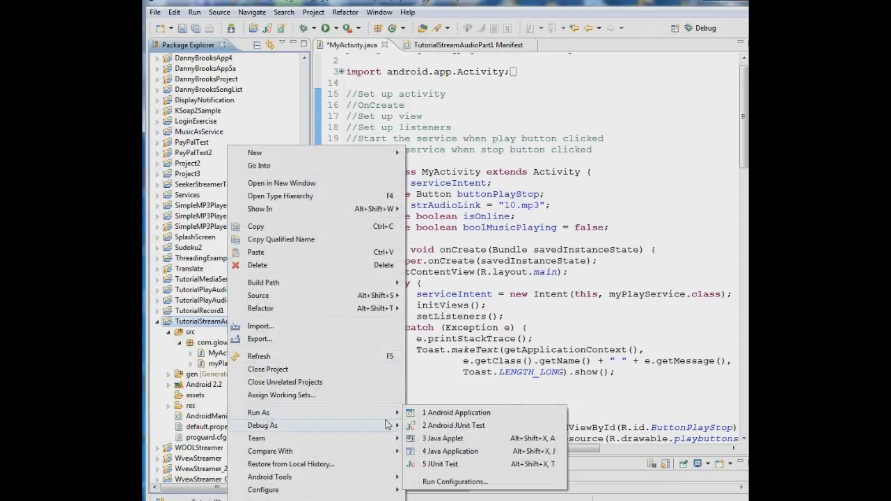
pyautogui.click(442, 412)
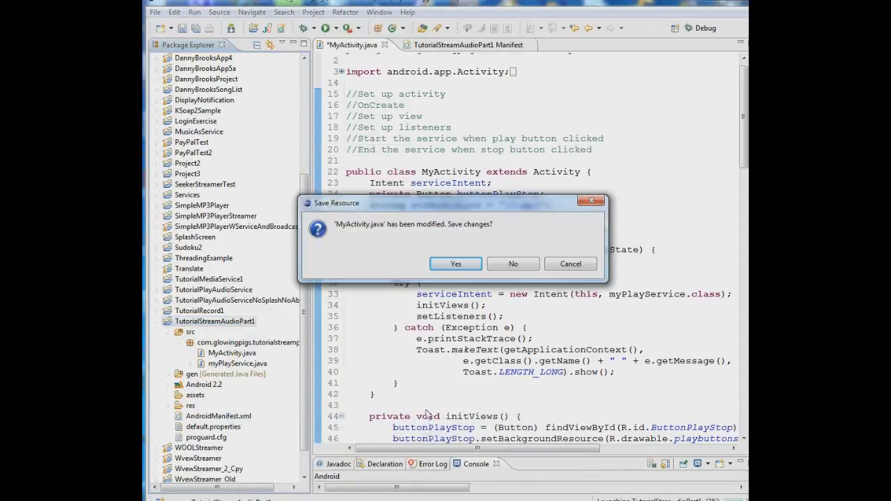
pyautogui.click(455, 264)
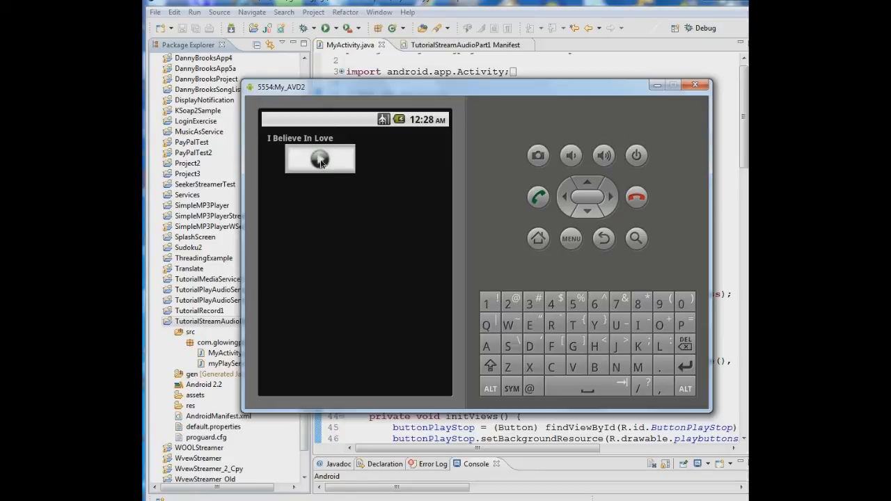
# Step: Play 'I Believe In Love' offline and dismiss the 'Network Not Connected...' alert with OK
pyautogui.click(320, 159)
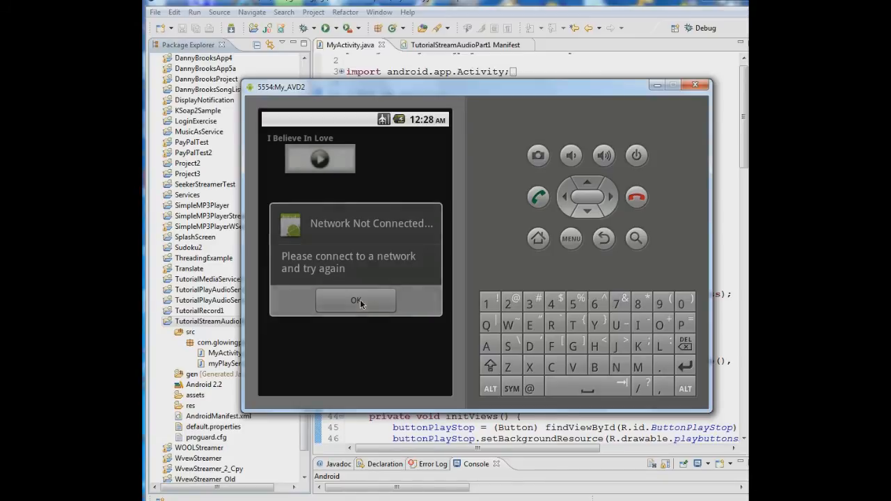
pyautogui.click(355, 301)
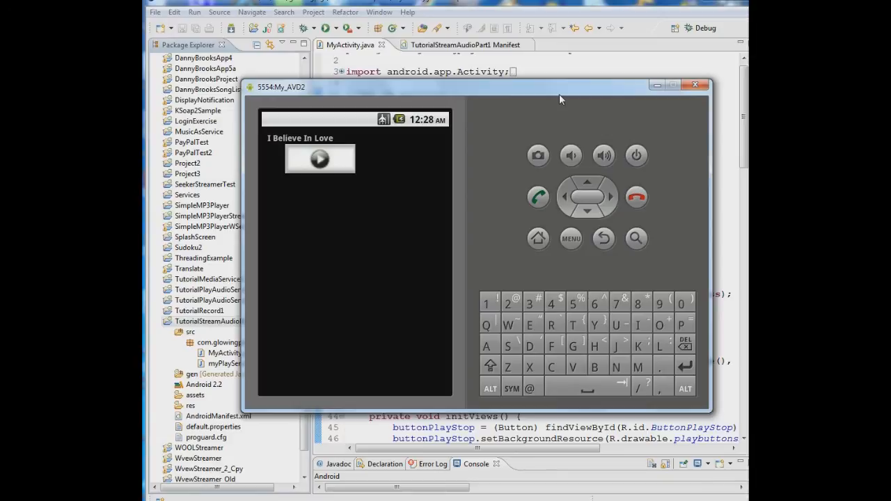
pyautogui.moveTo(602, 93)
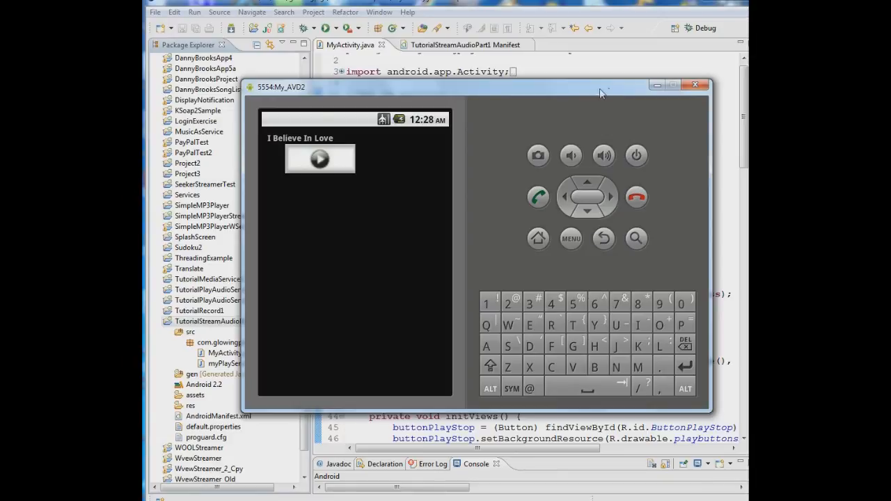
pyautogui.moveTo(645, 99)
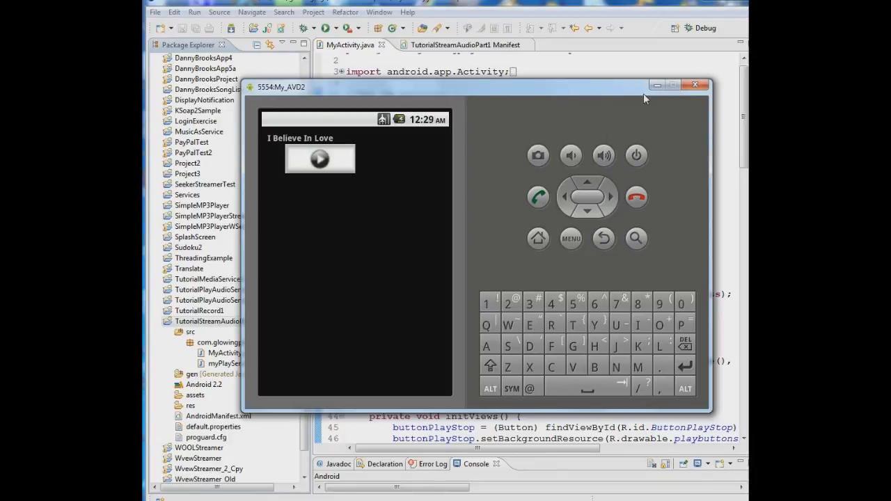